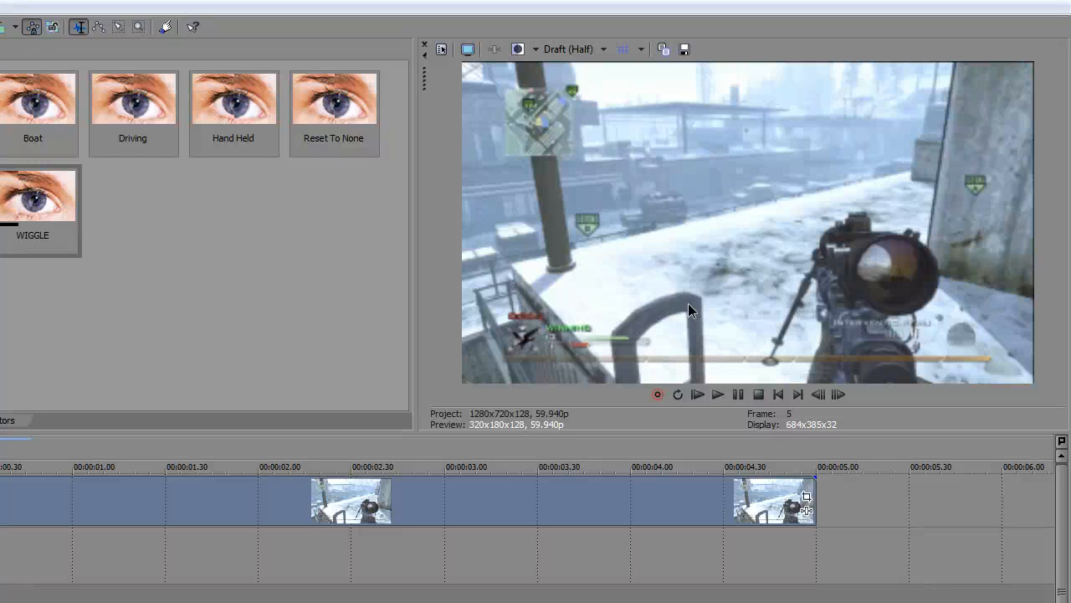
mouse_move(684, 312)
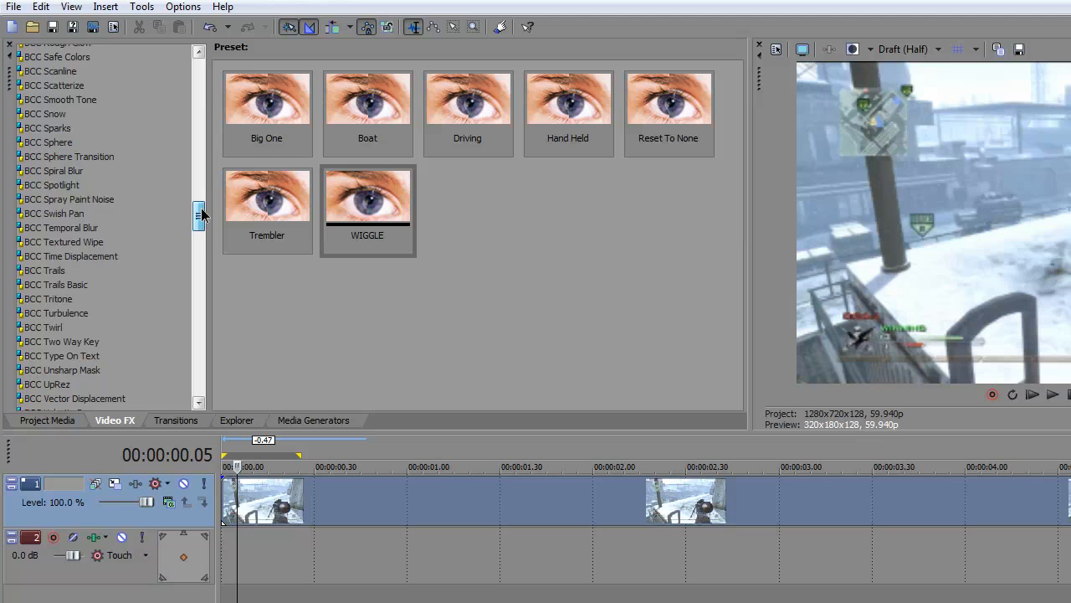
Apply the NewBlue ME Earthquake WIGGLE preset, magnitude 9.5 and velocity 12.0, to the clip
left_click_drag(201, 213, 201, 285)
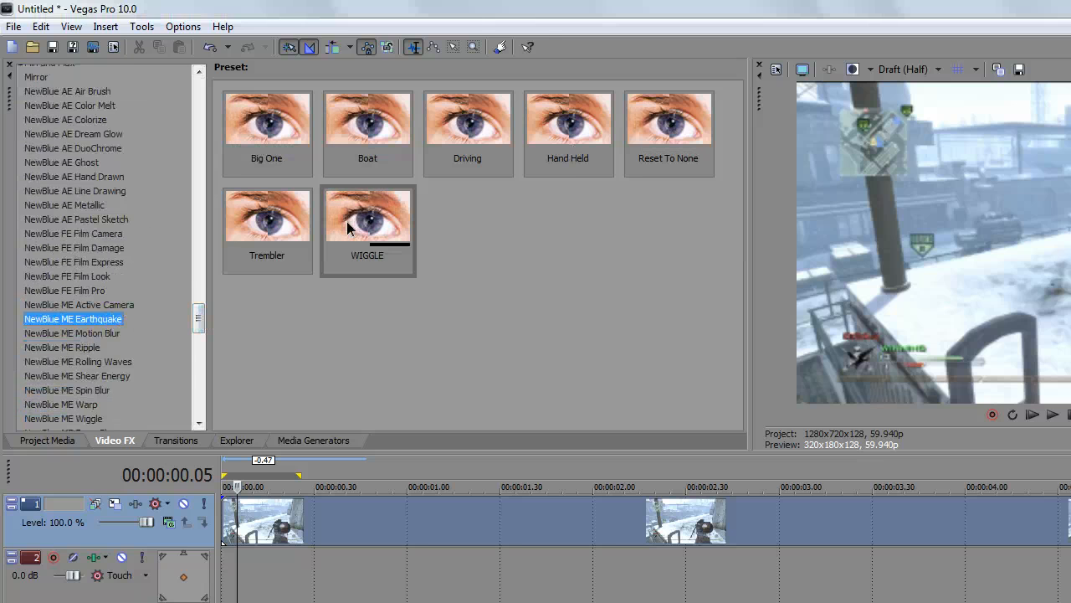
double_click(367, 214)
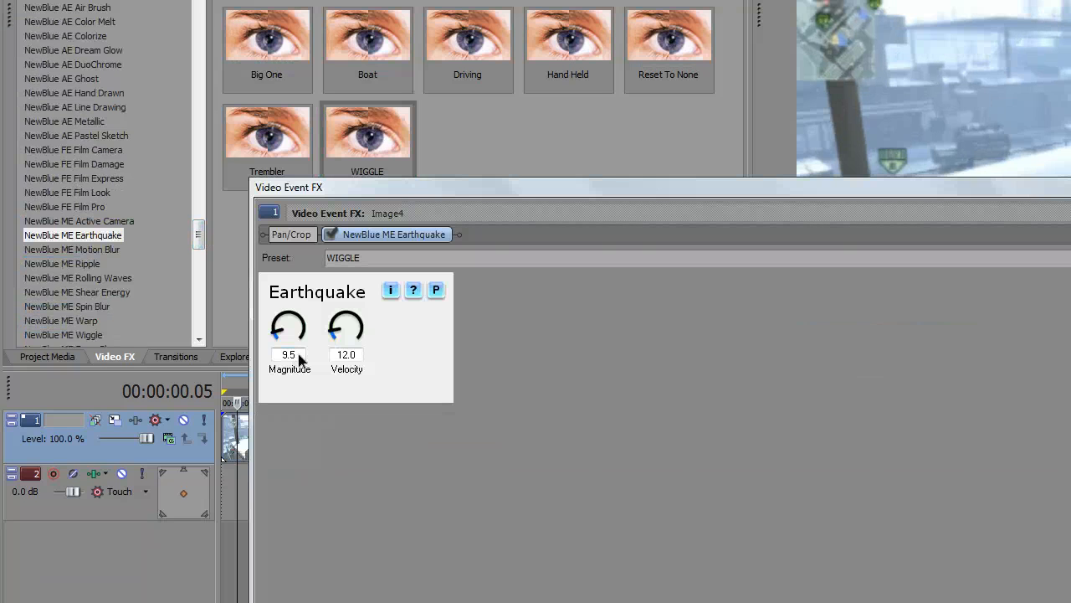
triple_click(289, 354)
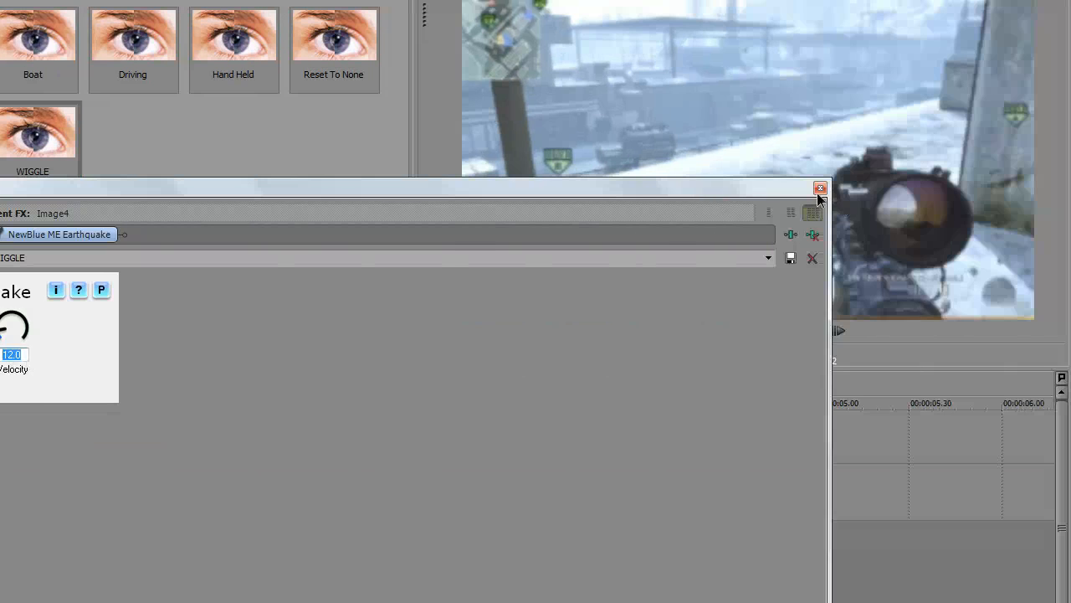
Preview the shake by playing the clip, then return playback to the start
left_click(819, 187)
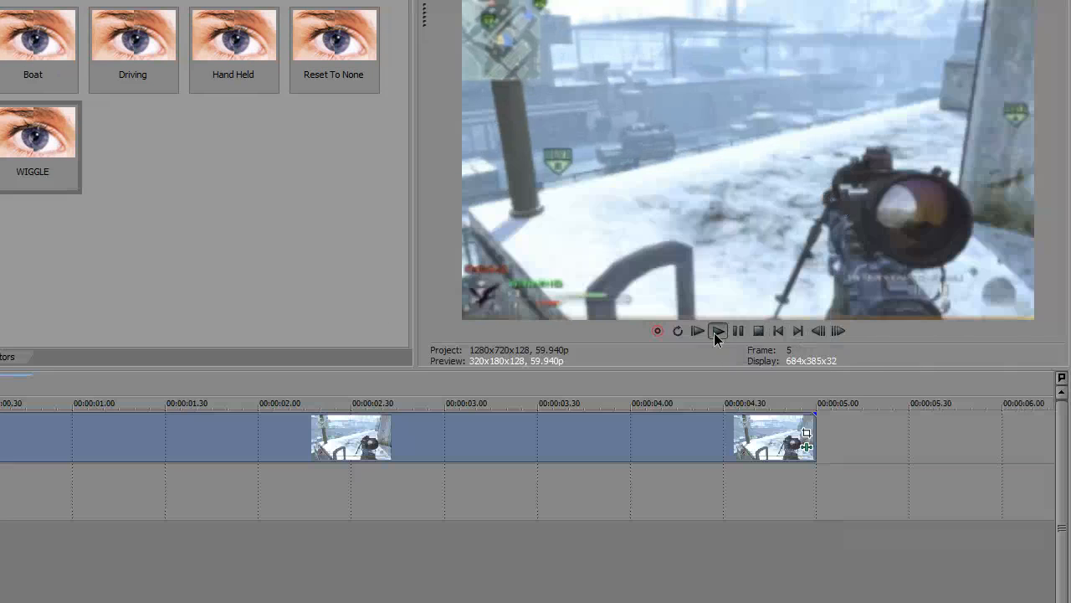
left_click(717, 329)
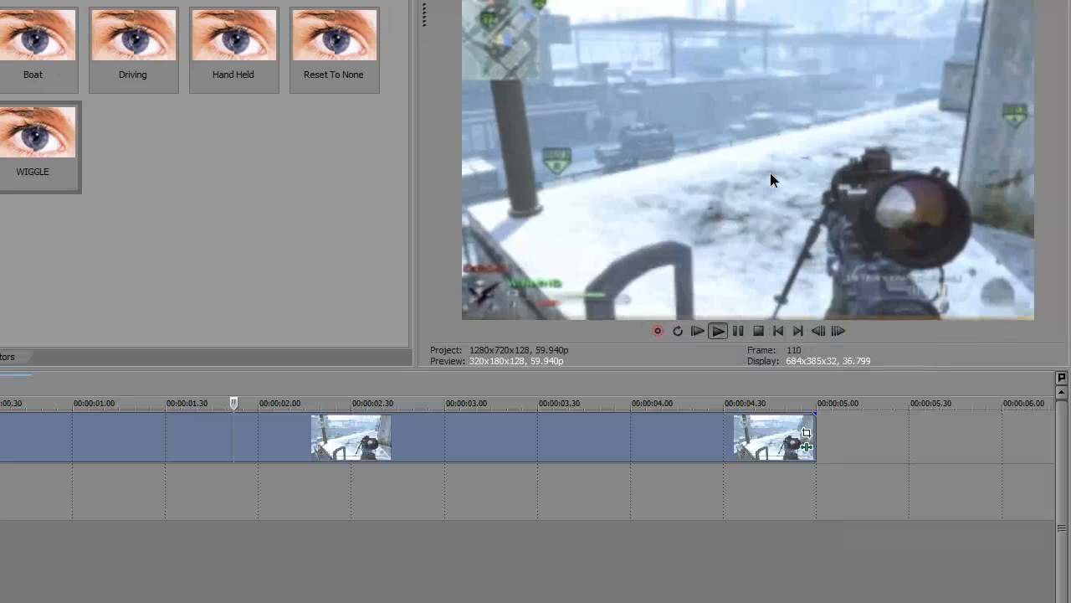
left_click(778, 330)
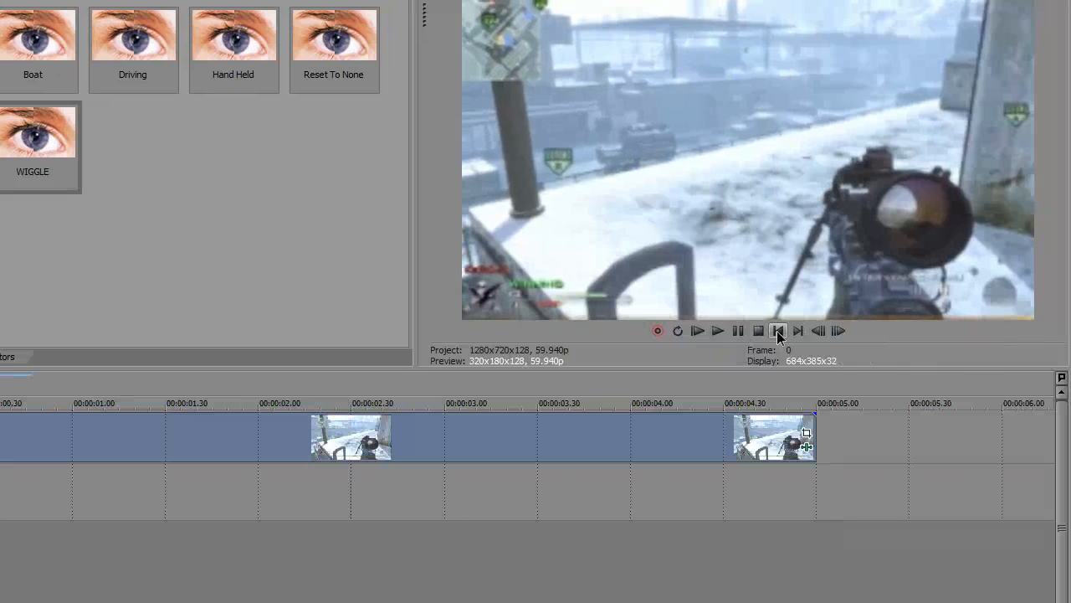
Bring up the gameplay clip's context menu to reach Pan/Crop
right_click(423, 427)
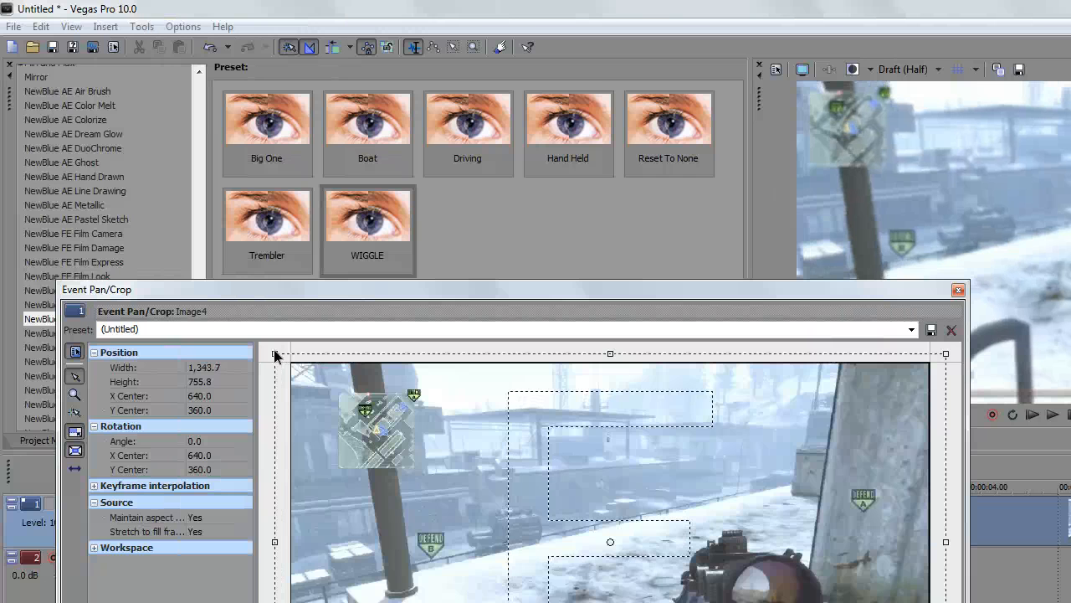
mouse_move(310, 312)
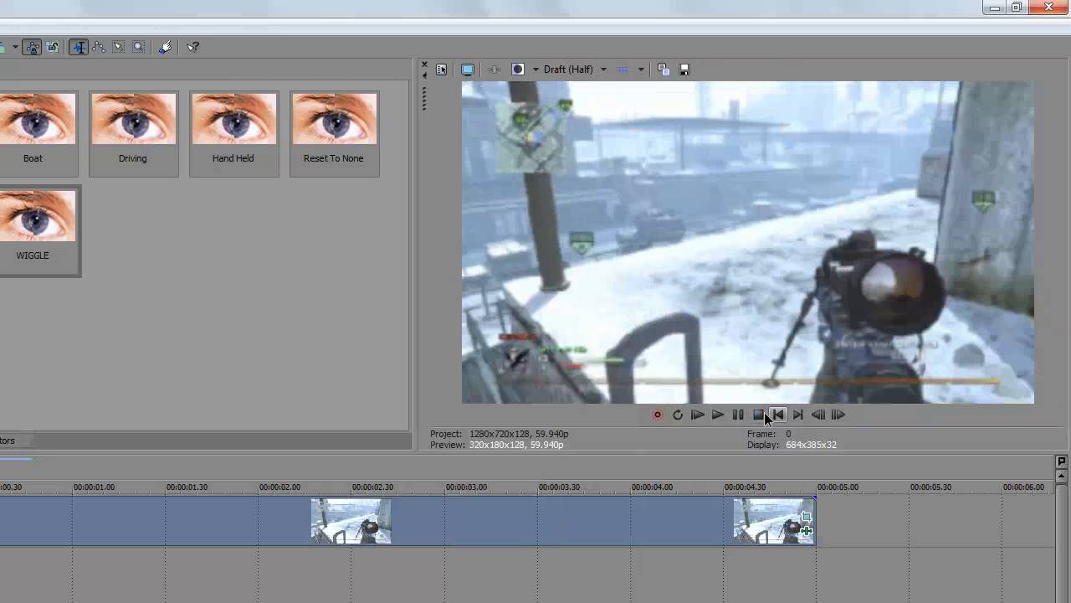
left_click(696, 414)
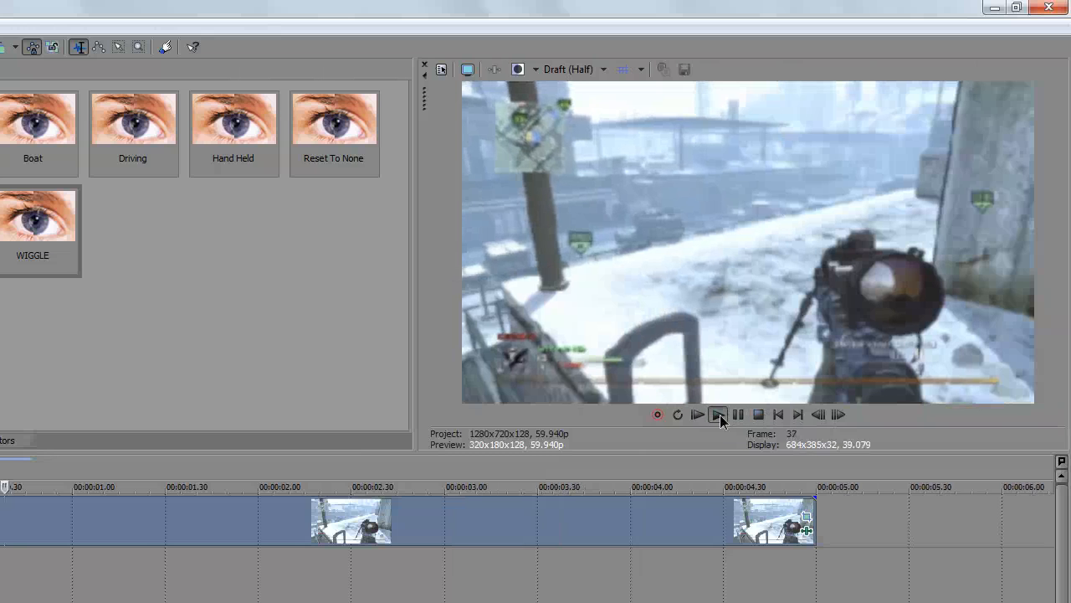
left_click(718, 414)
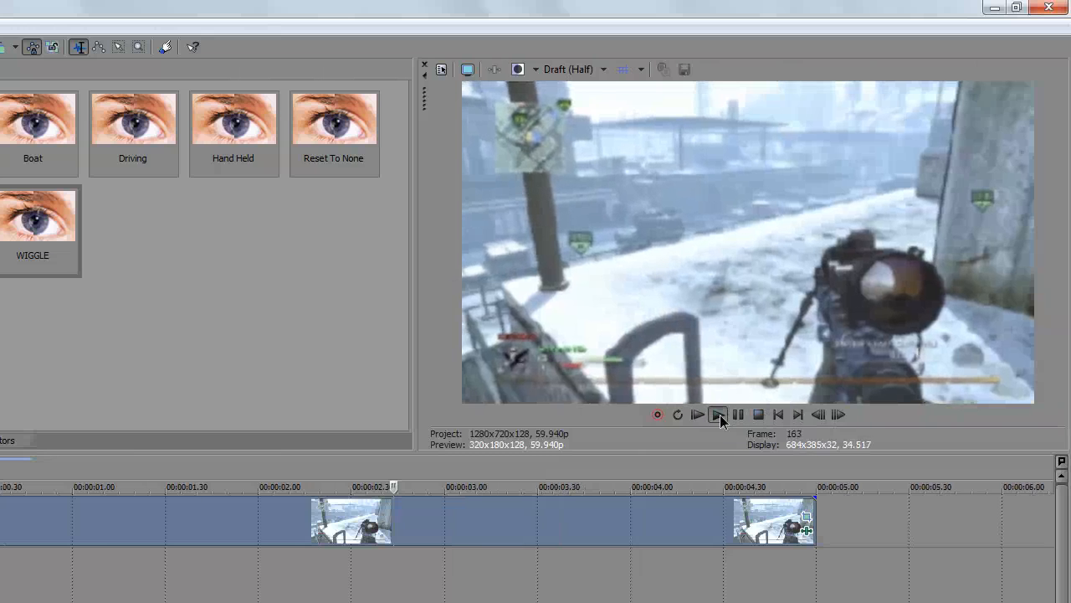
left_click(717, 414)
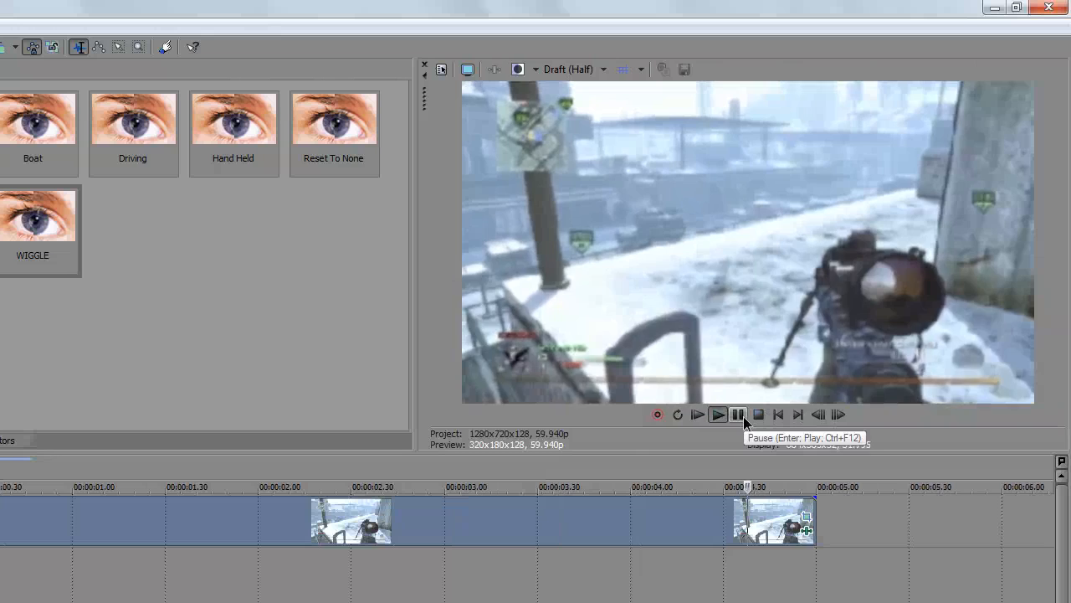